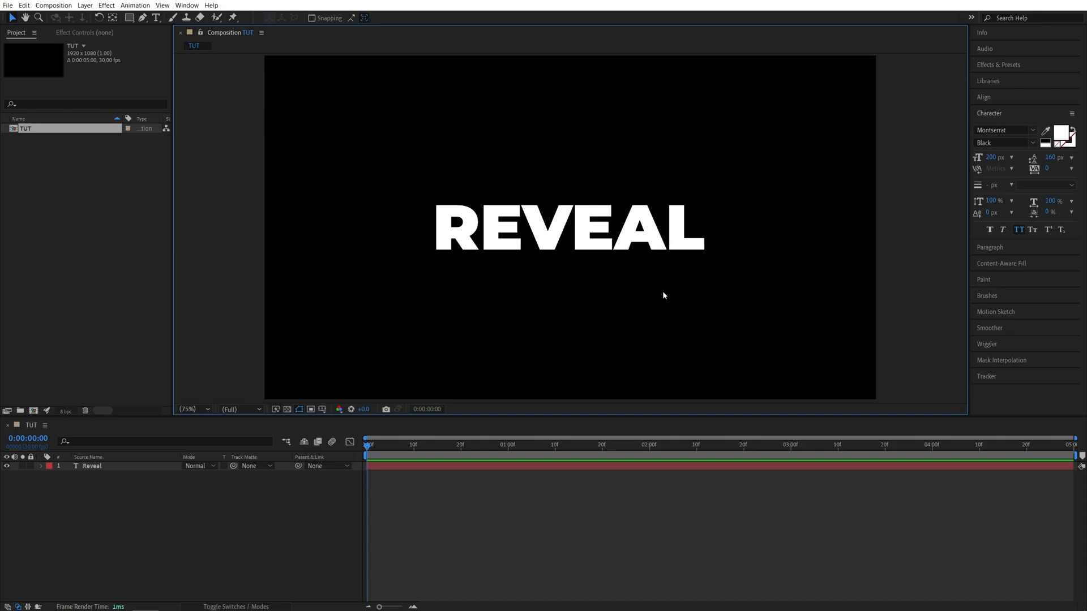
{"action": "mouse_move", "coordinate": [266, 337]}
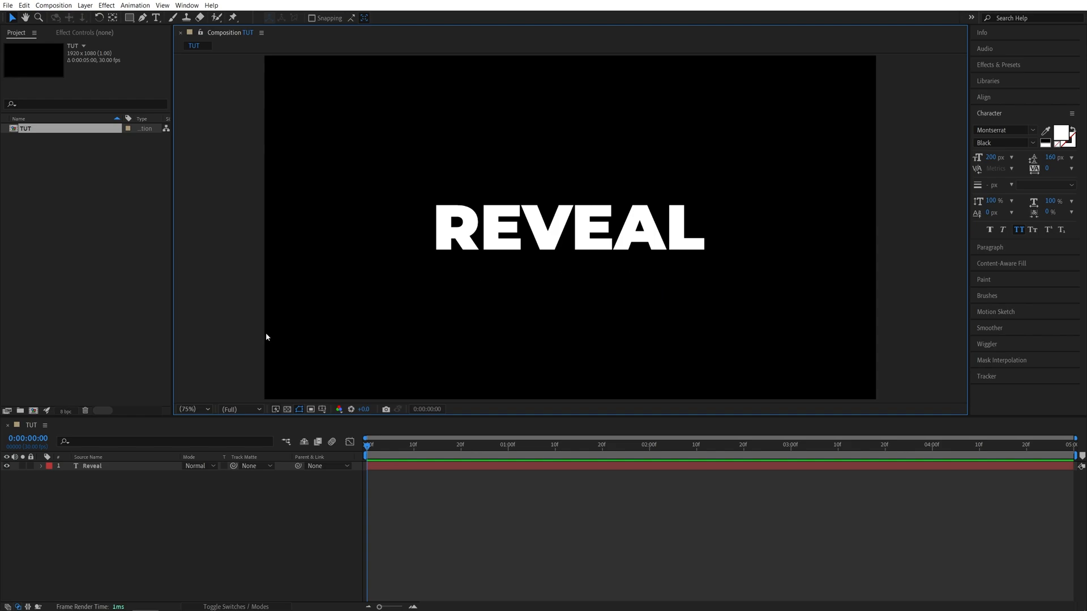
{"action": "mouse_move", "coordinate": [397, 461]}
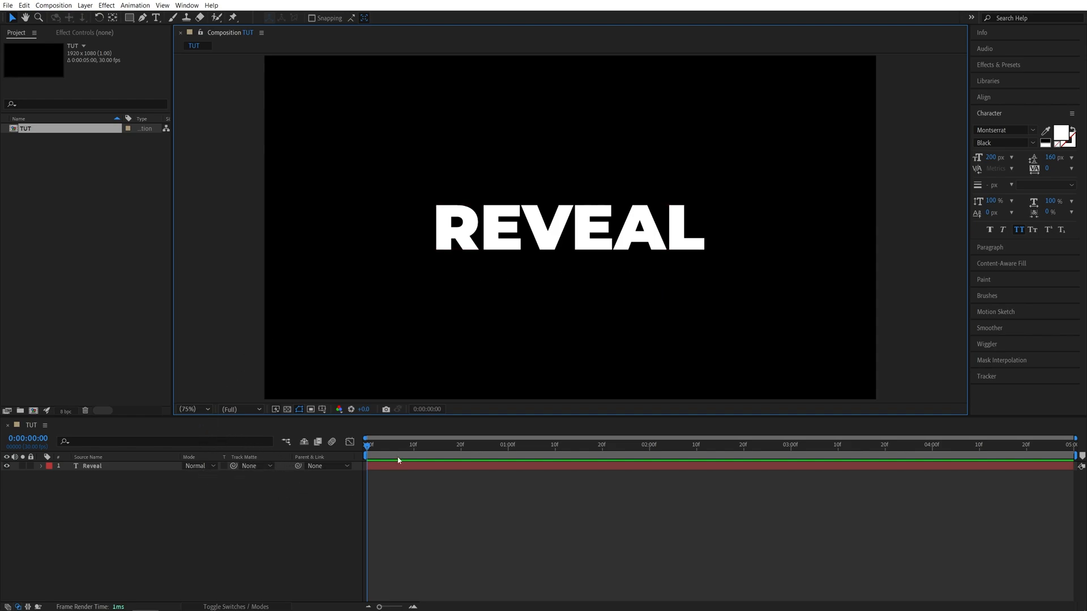
{"action": "mouse_move", "coordinate": [148, 64]}
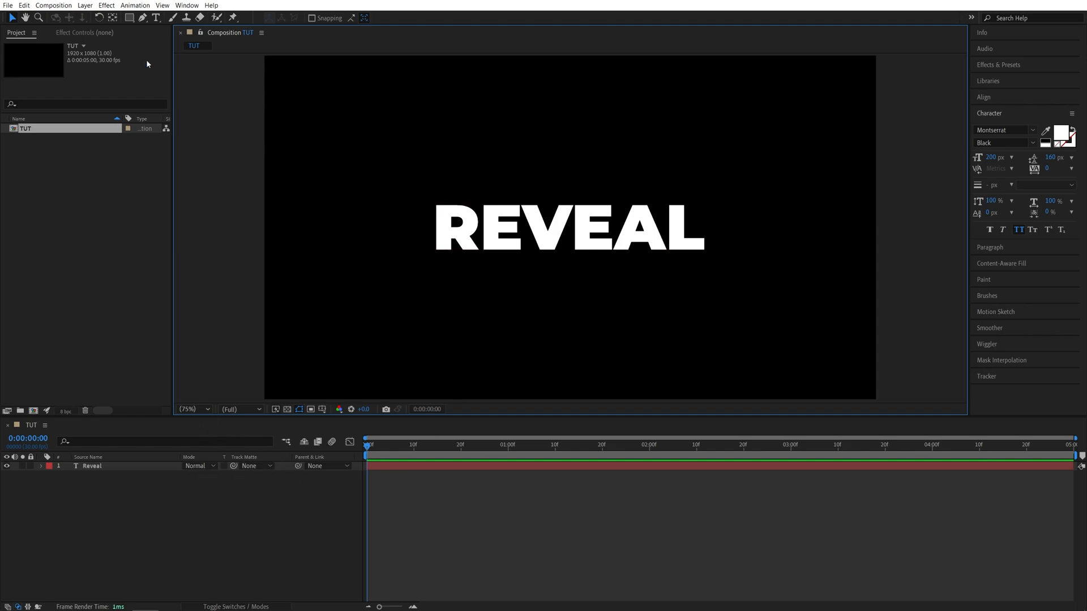
Choose the Rectangle tool with a white fill and the stroke set to None.
{"action": "left_click", "coordinate": [129, 17]}
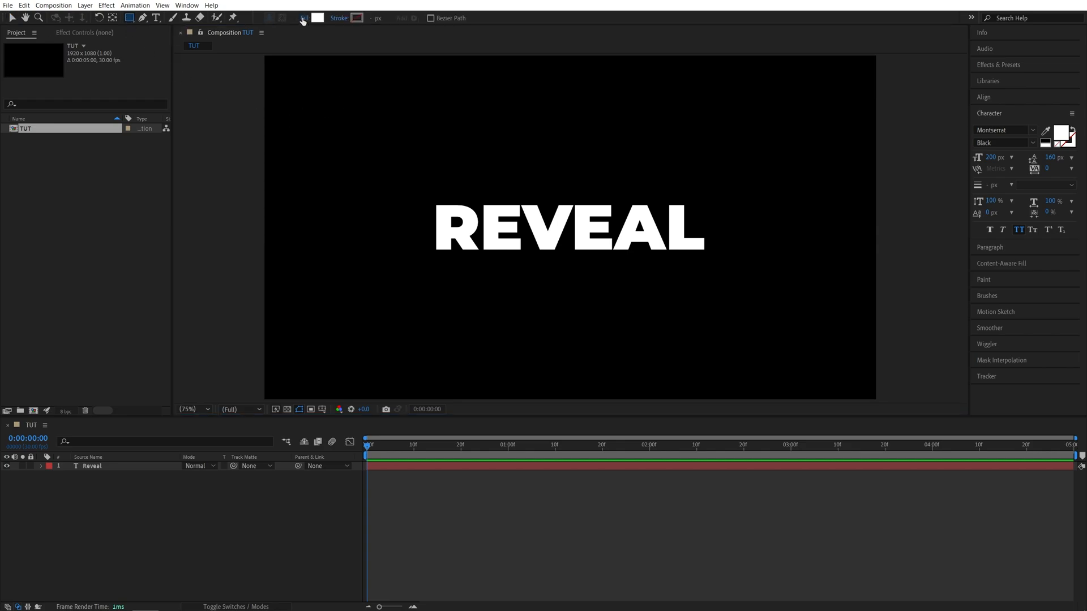
{"action": "left_click", "coordinate": [305, 18]}
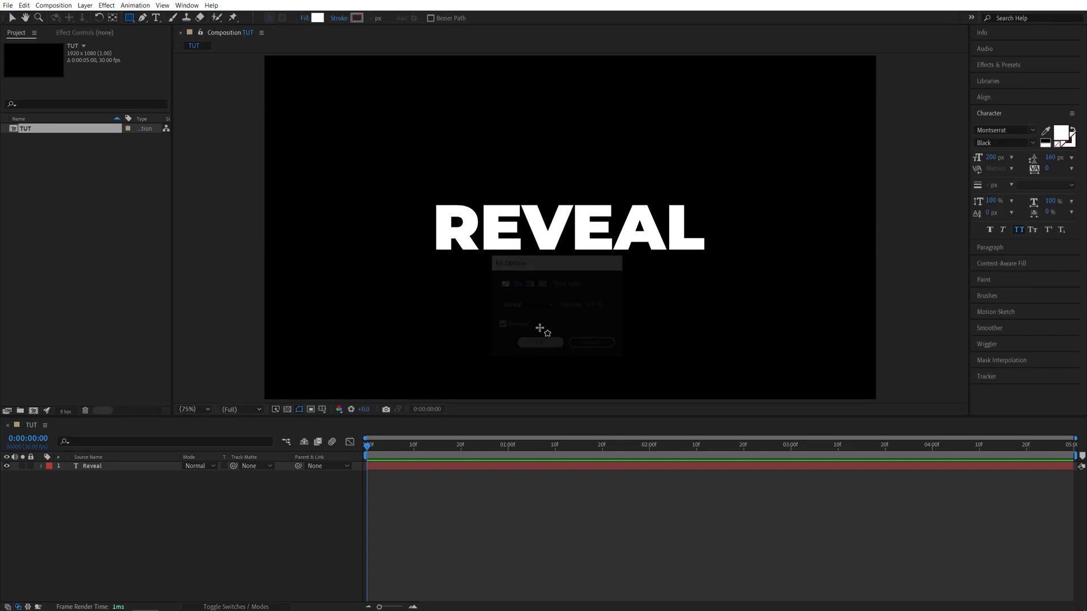
{"action": "left_click", "coordinate": [540, 342]}
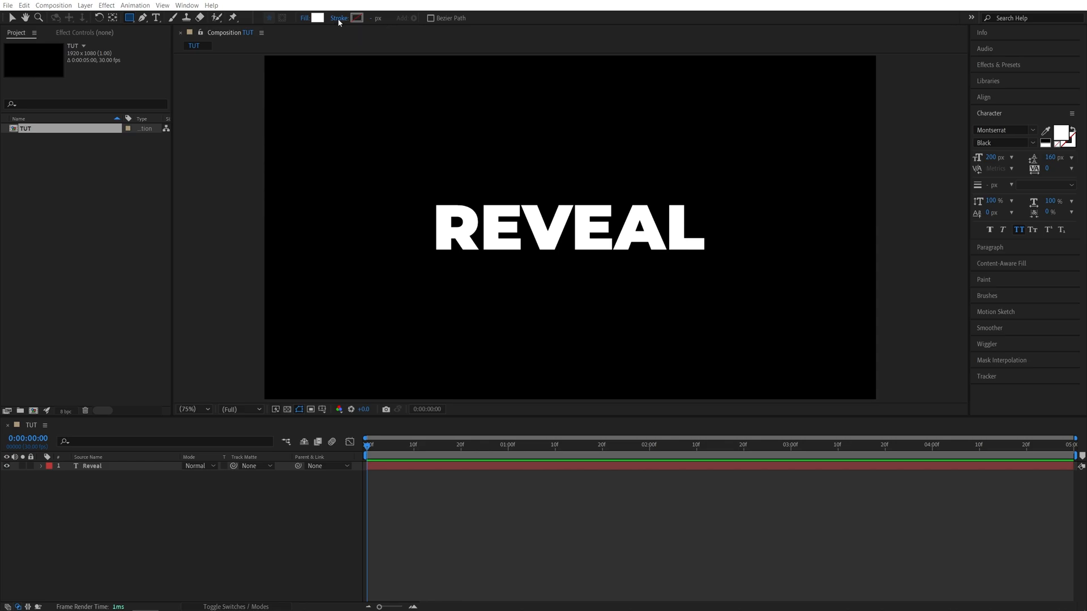
{"action": "left_click", "coordinate": [355, 18]}
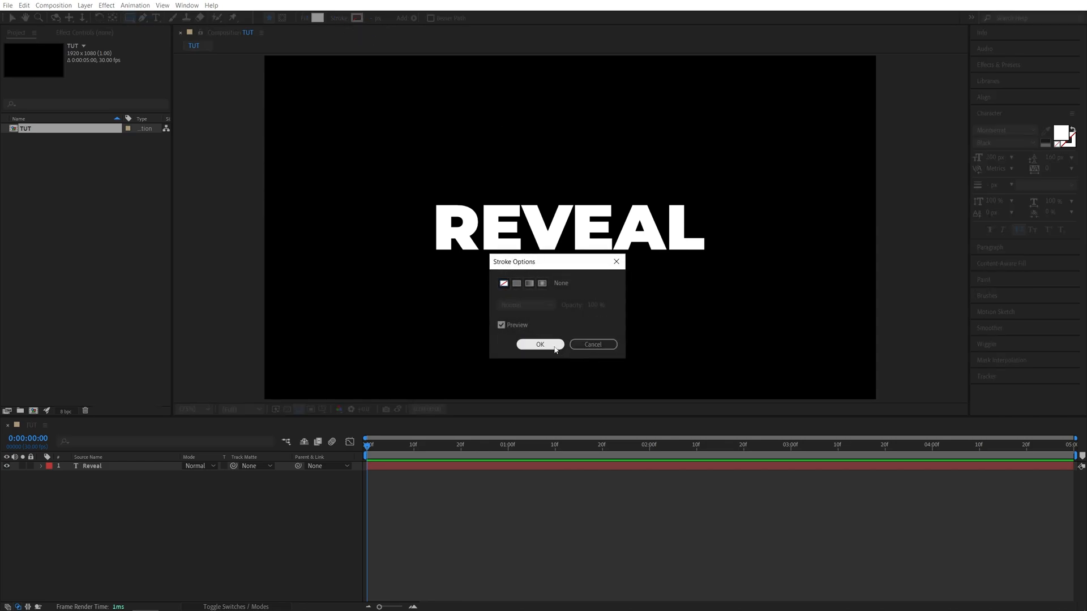
{"action": "left_click", "coordinate": [540, 344]}
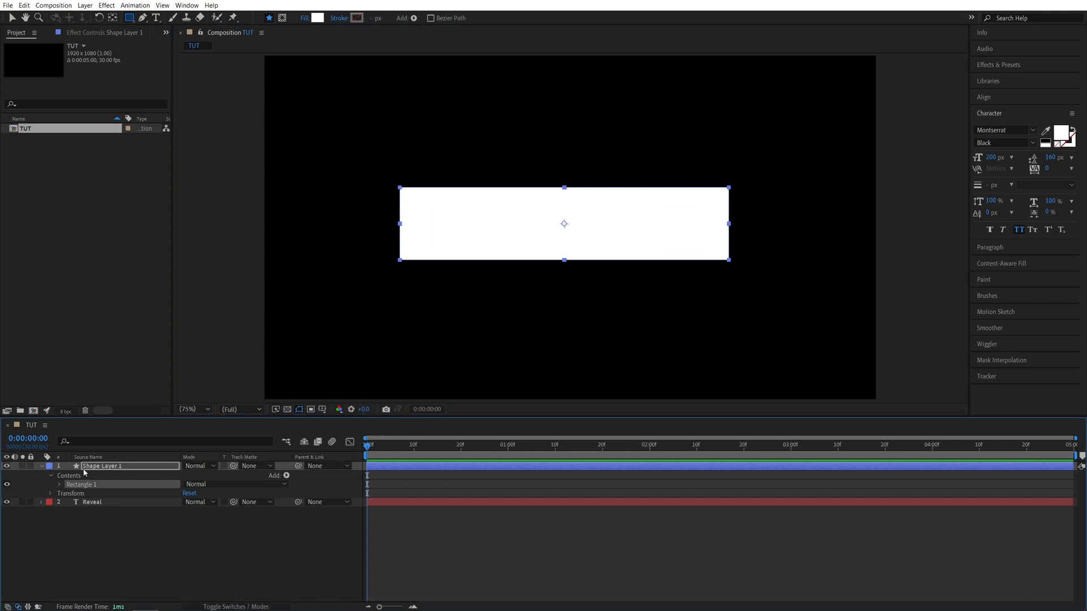
Collapse Shape Layer 1's properties and deselect it after drawing the rectangle over REVEAL.
{"action": "left_click", "coordinate": [41, 465]}
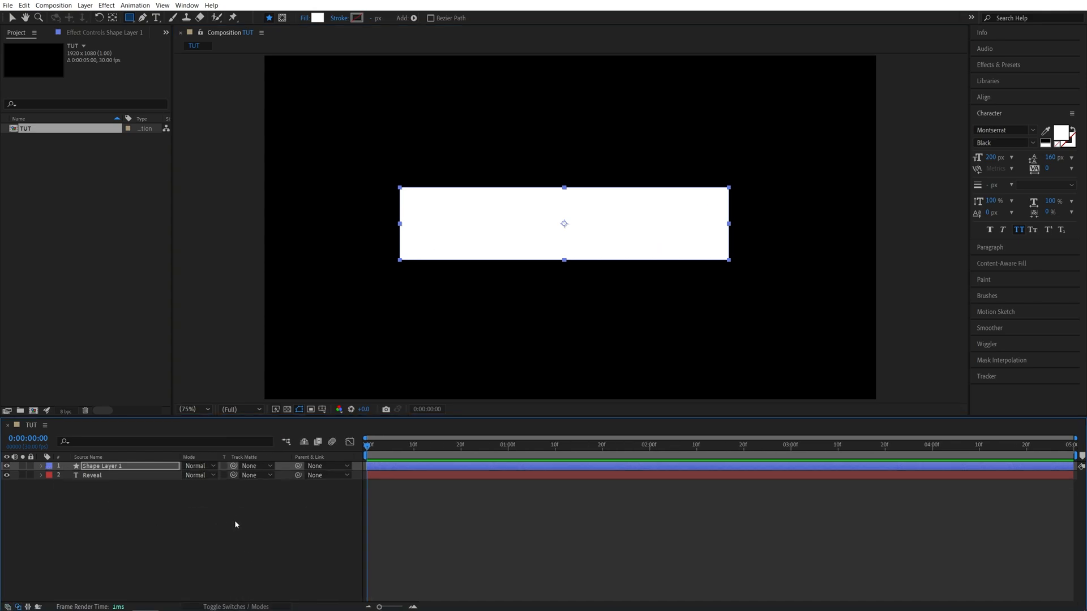
{"action": "left_click", "coordinate": [229, 506]}
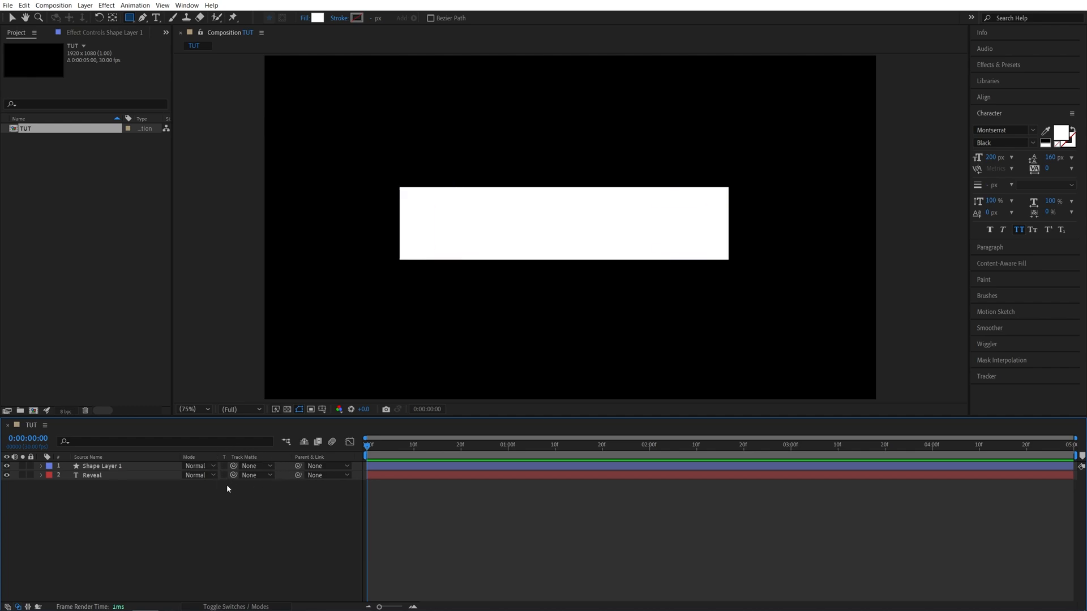
{"action": "mouse_move", "coordinate": [163, 489]}
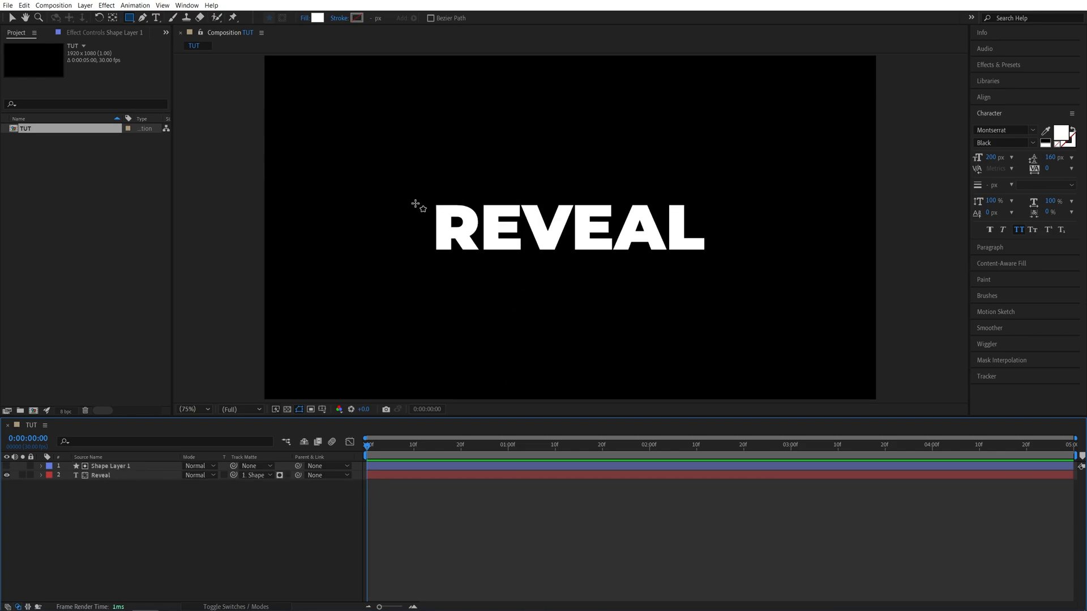
Set the Reveal layer's Track Matte to '1. Shape Layer 1' as an Alpha Matte.
{"action": "left_click", "coordinate": [100, 476]}
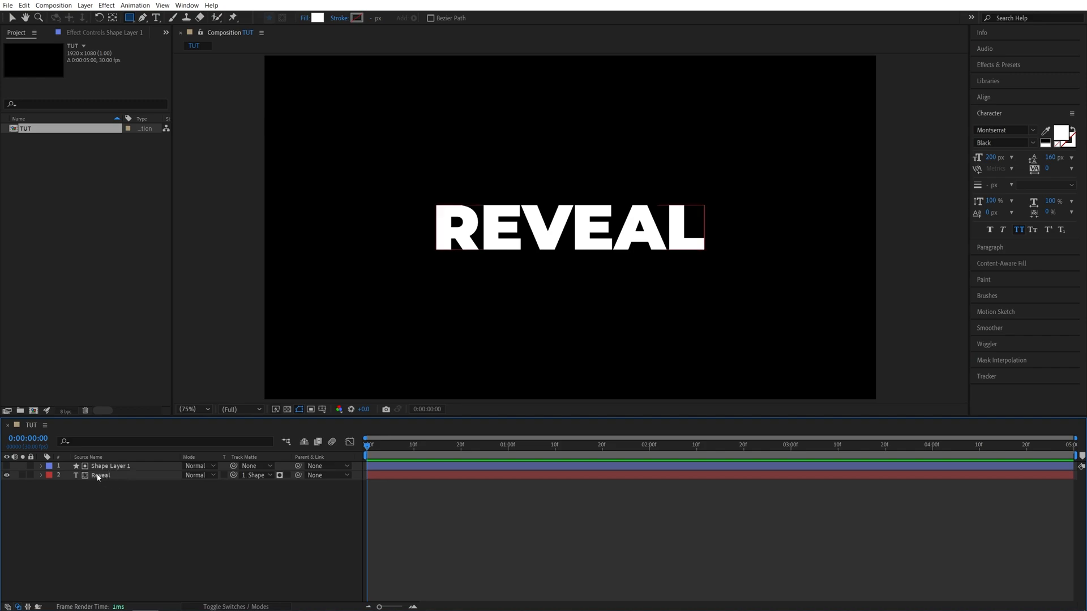
{"action": "left_click", "coordinate": [101, 476]}
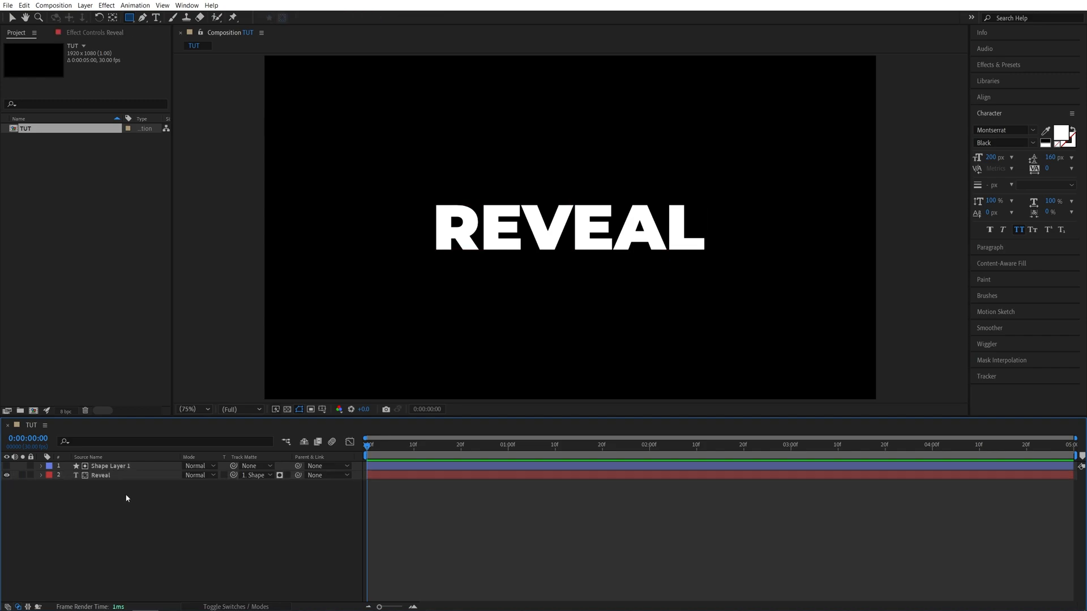
{"action": "left_click", "coordinate": [111, 465]}
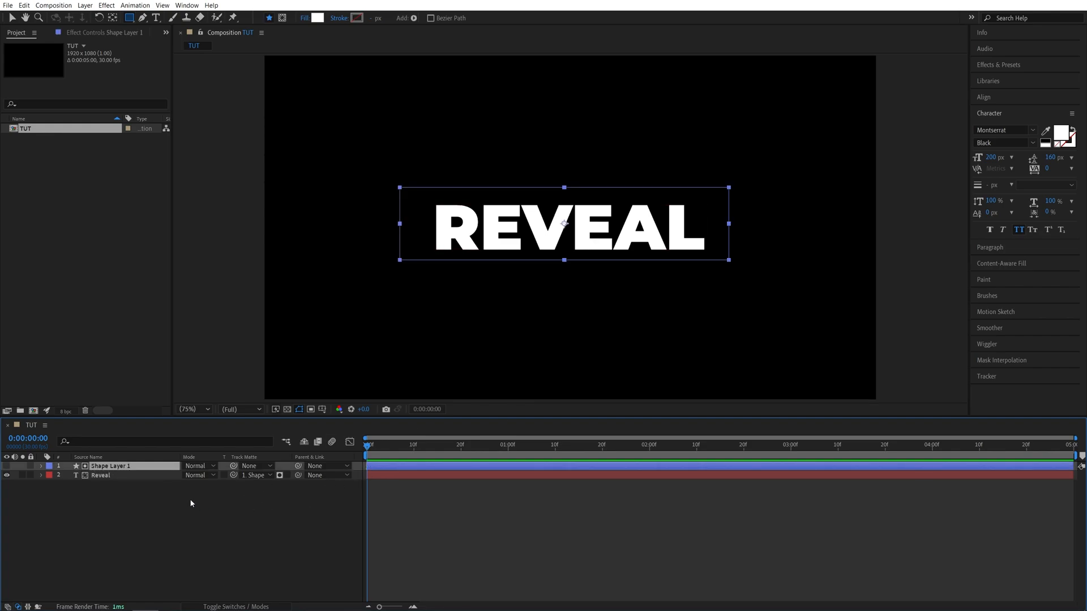
{"action": "mouse_move", "coordinate": [480, 209]}
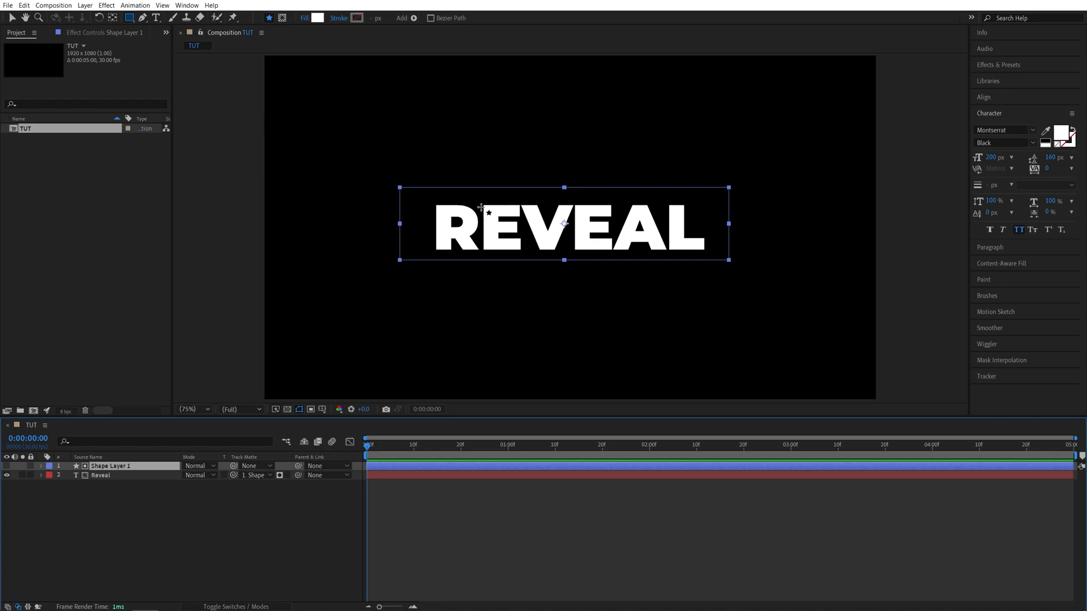
{"action": "mouse_move", "coordinate": [643, 281]}
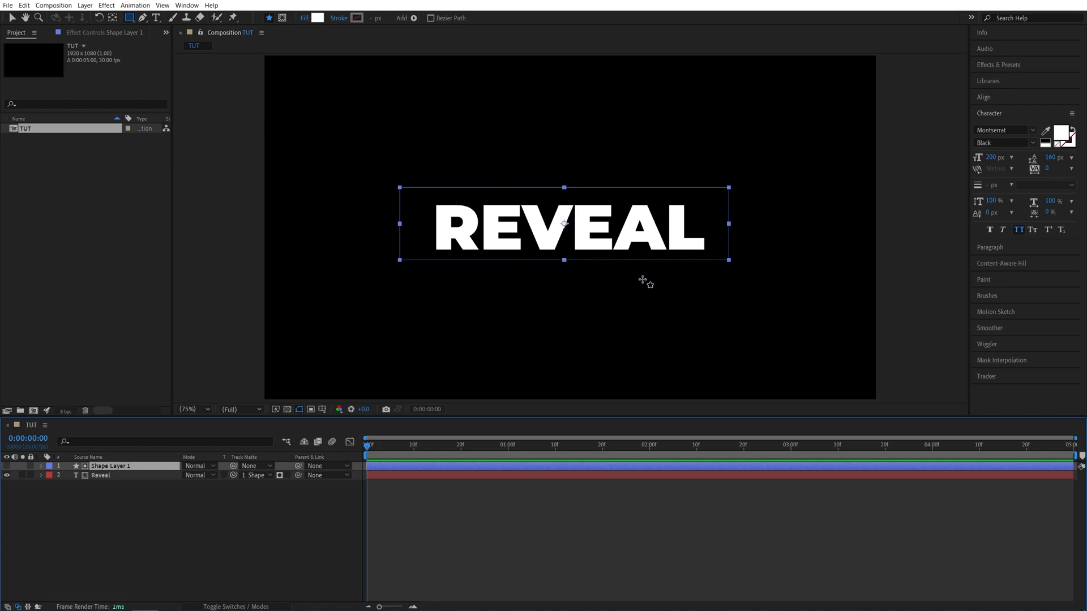
{"action": "mouse_move", "coordinate": [13, 22]}
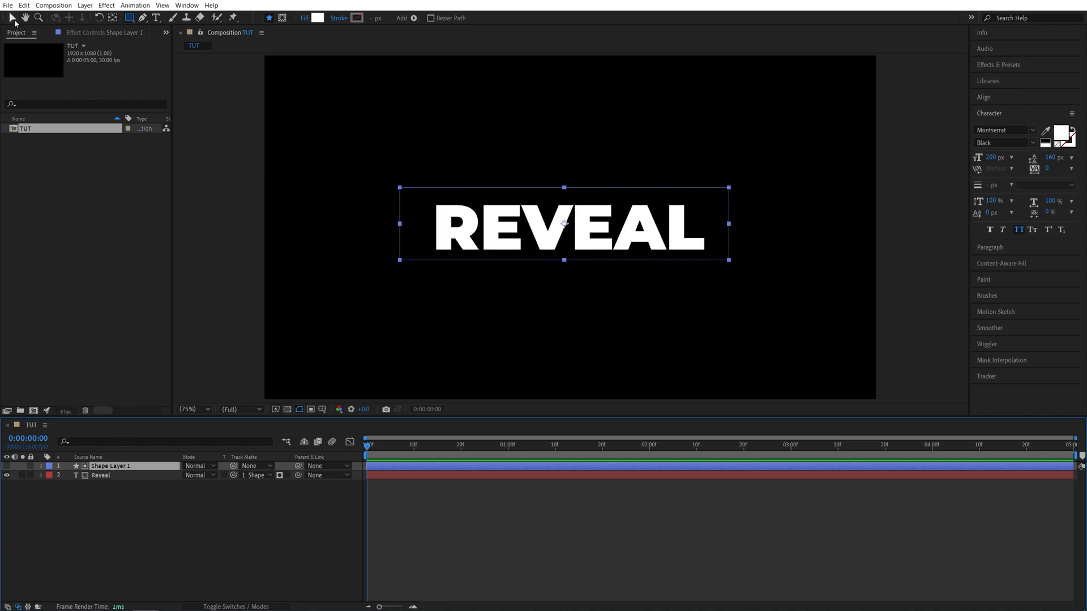
Select the Reveal text layer, keeping Shape Layer 1 as its alpha track matte.
{"action": "left_click", "coordinate": [100, 476]}
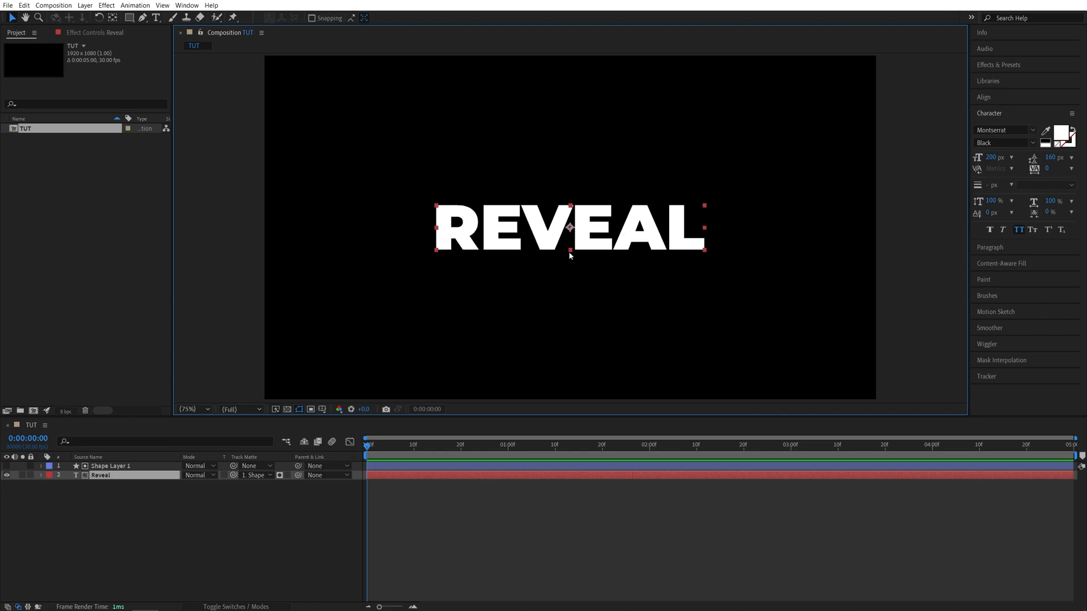
{"action": "mouse_move", "coordinate": [164, 453]}
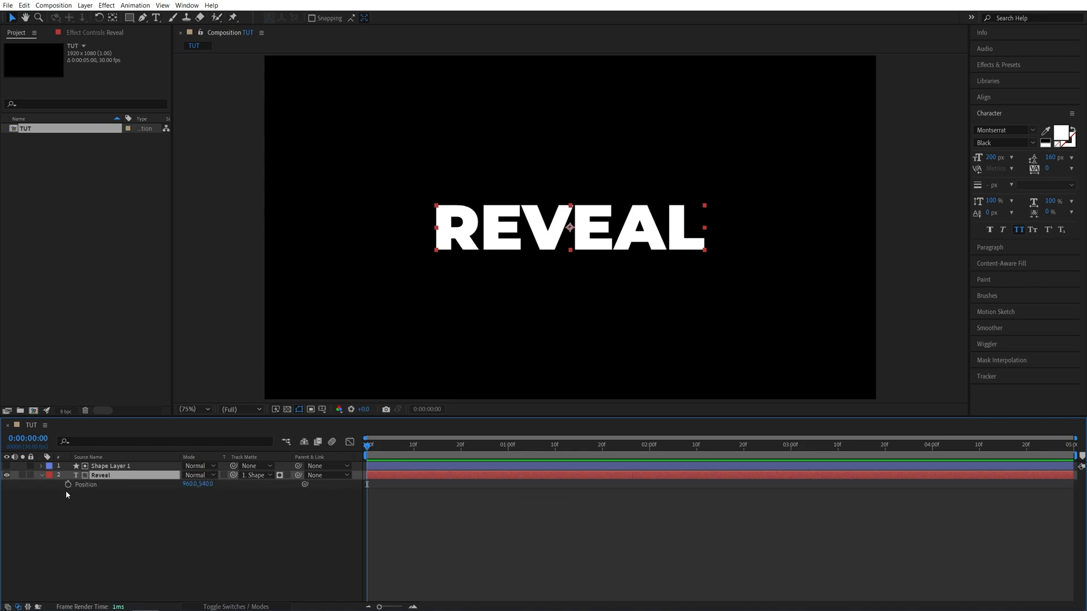
Keyframe Position at 0 and 1:00 so REVEAL starts lower, then Easy Ease both keyframes.
{"action": "left_click", "coordinate": [68, 485]}
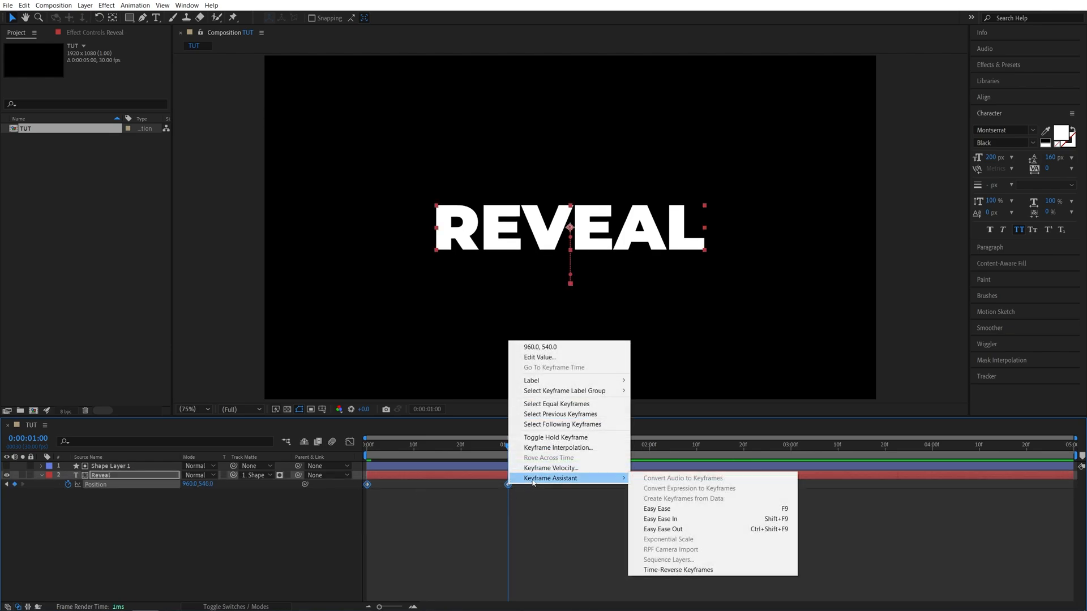
{"action": "mouse_move", "coordinate": [656, 508]}
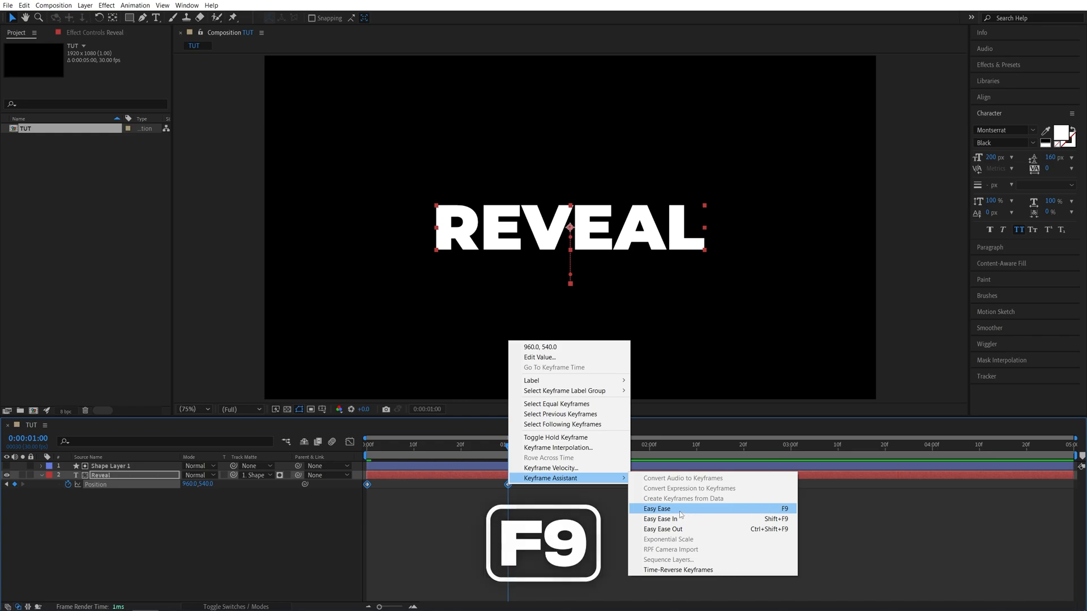
{"action": "left_click", "coordinate": [656, 508]}
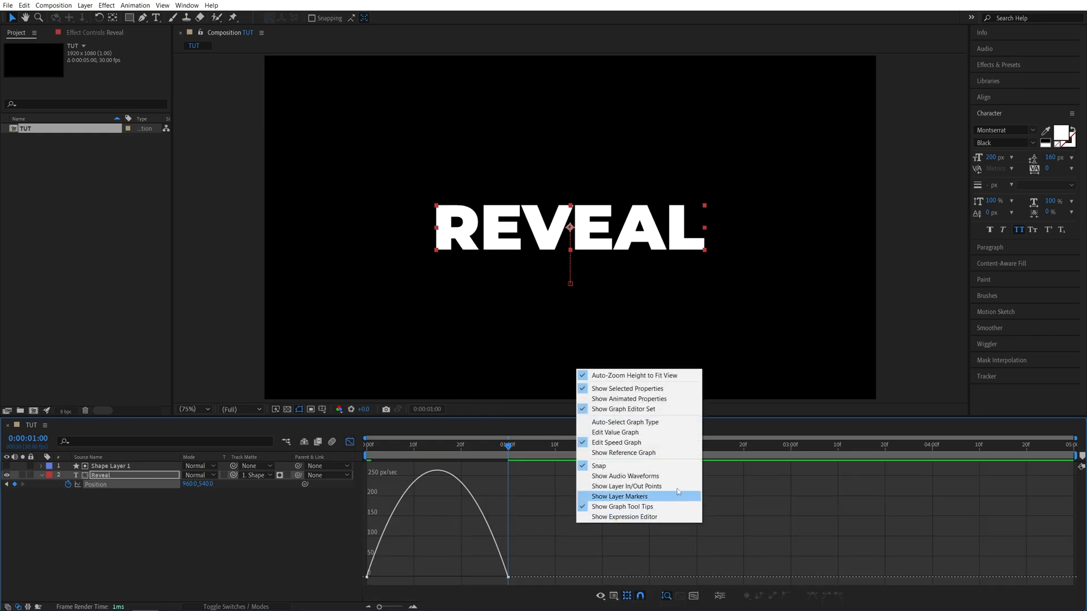
Shape the Position speed graph into a sharp early peak with a long slow tail.
{"action": "left_click", "coordinate": [618, 496]}
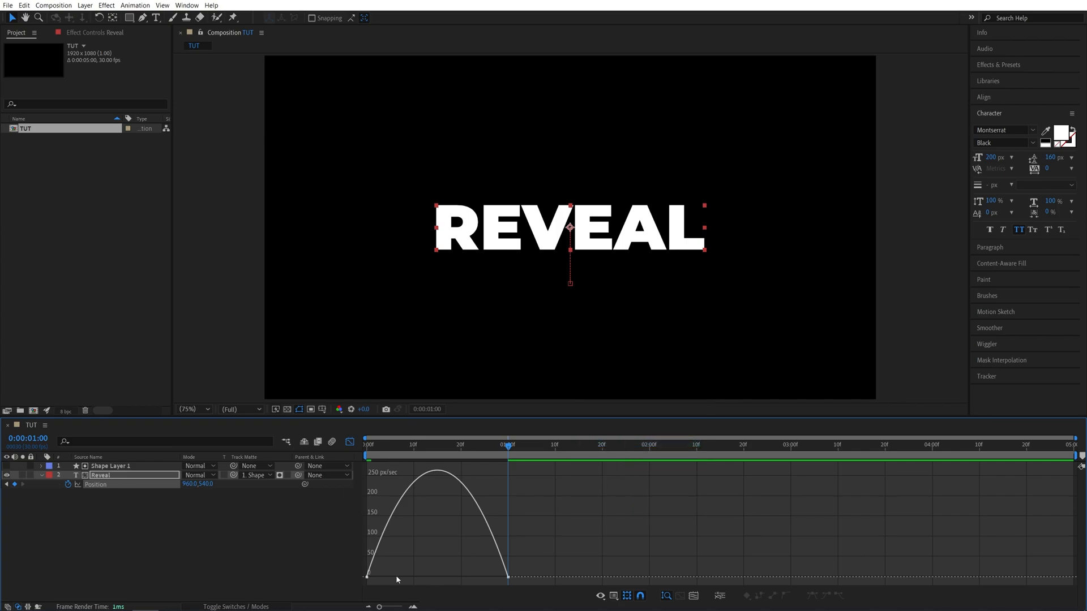
{"action": "mouse_move", "coordinate": [543, 563]}
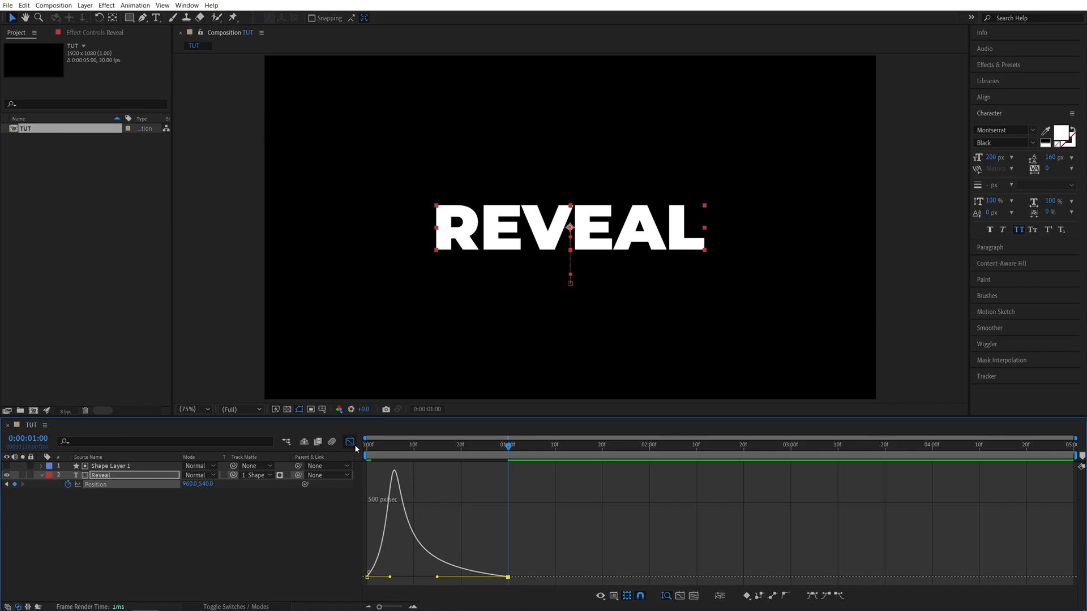
{"action": "left_click", "coordinate": [350, 443]}
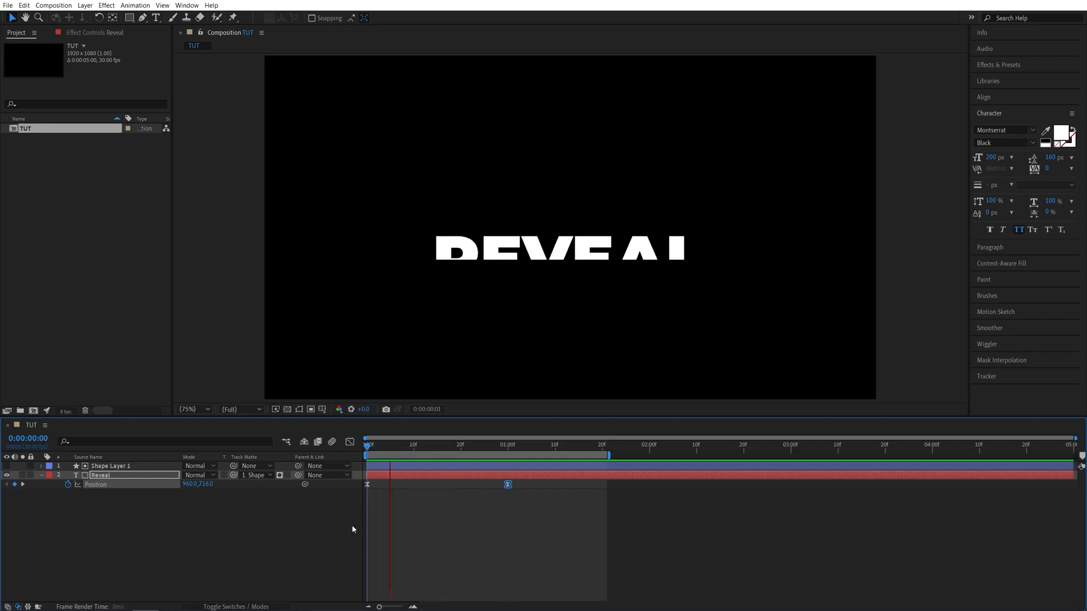
End the work area around 1:20, preview REVEAL rising through the matte, and stop playback.
{"action": "left_click", "coordinate": [419, 444]}
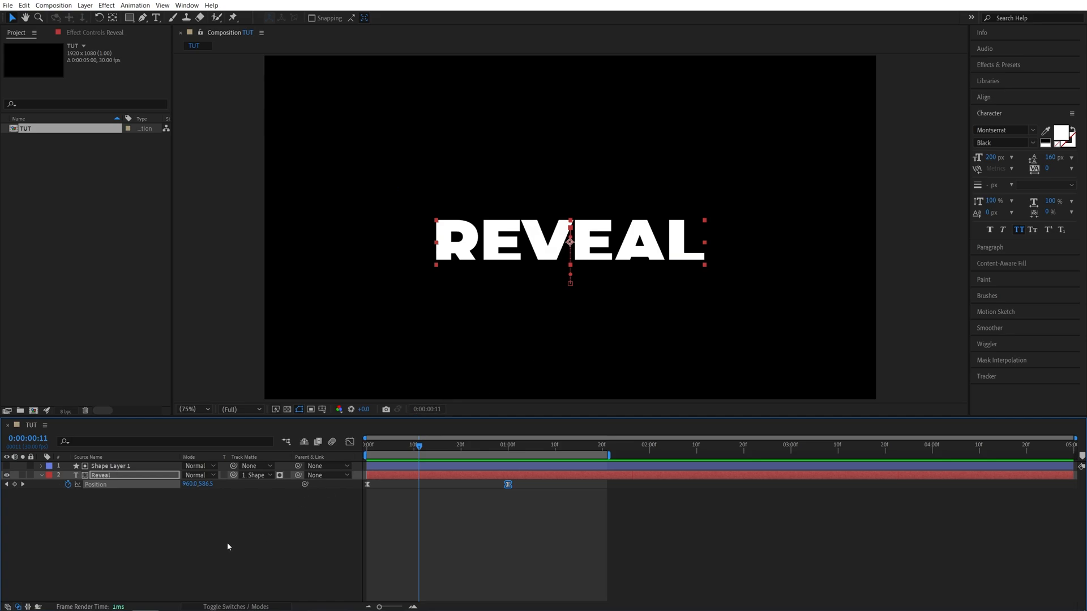
Enable Motion Blur on the Reveal layer and for the whole composition.
{"action": "left_click", "coordinate": [235, 607]}
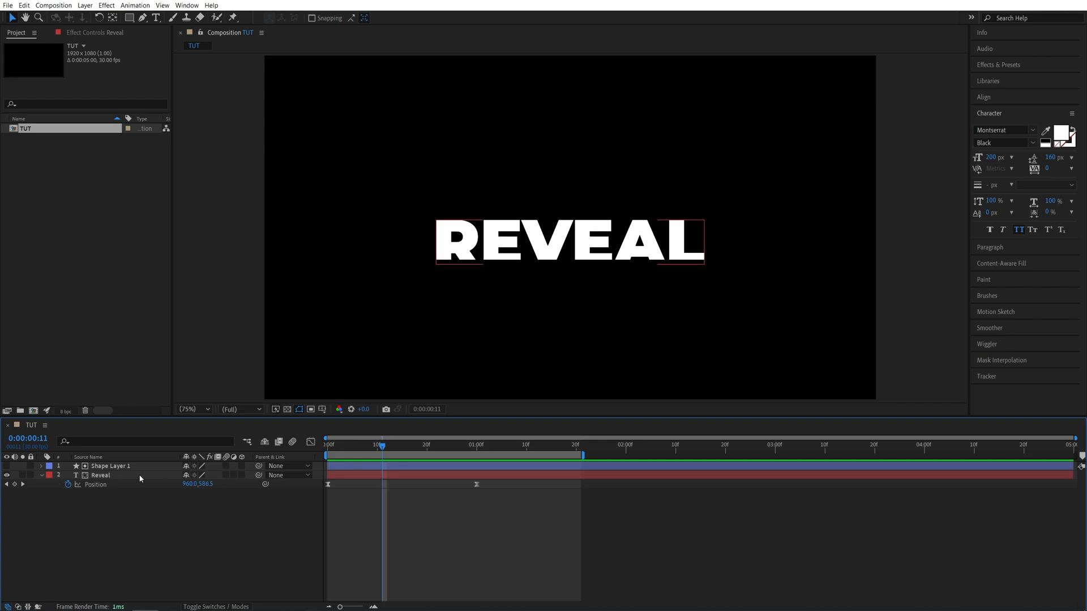
{"action": "mouse_move", "coordinate": [225, 480]}
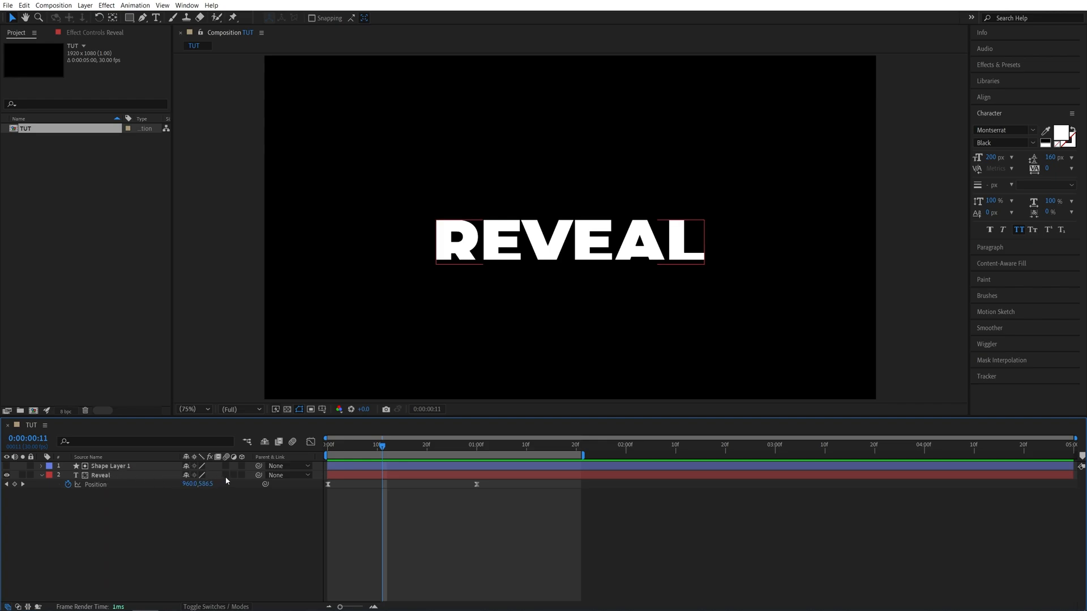
{"action": "left_click", "coordinate": [328, 443]}
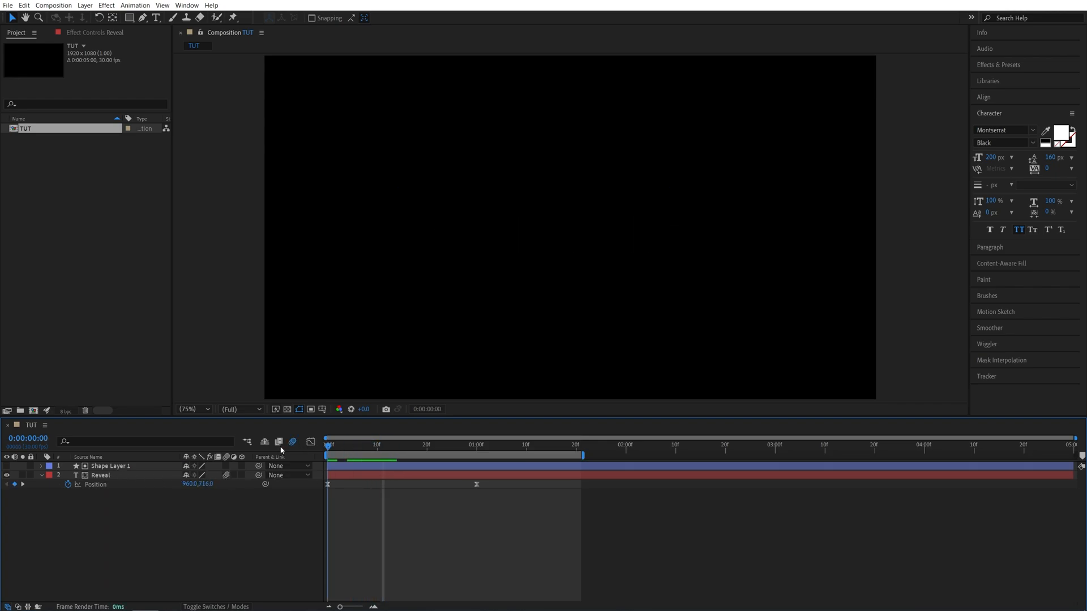
{"action": "left_click", "coordinate": [441, 443]}
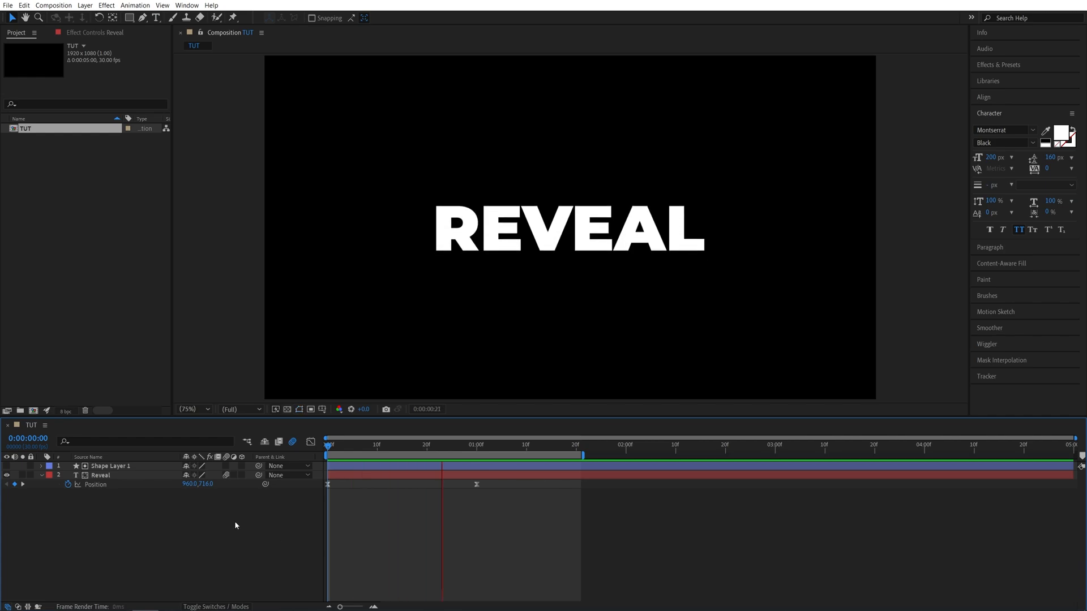
Switch the timeline back to the Modes and Track Matte columns while the reveal preview loops.
{"action": "left_click", "coordinate": [486, 444]}
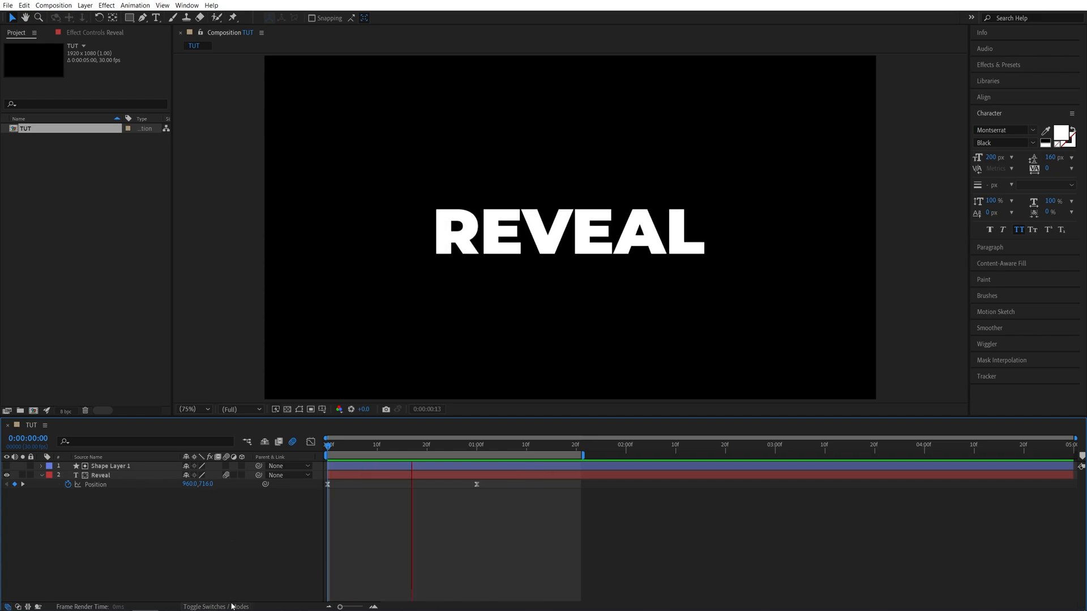
{"action": "left_click", "coordinate": [232, 607]}
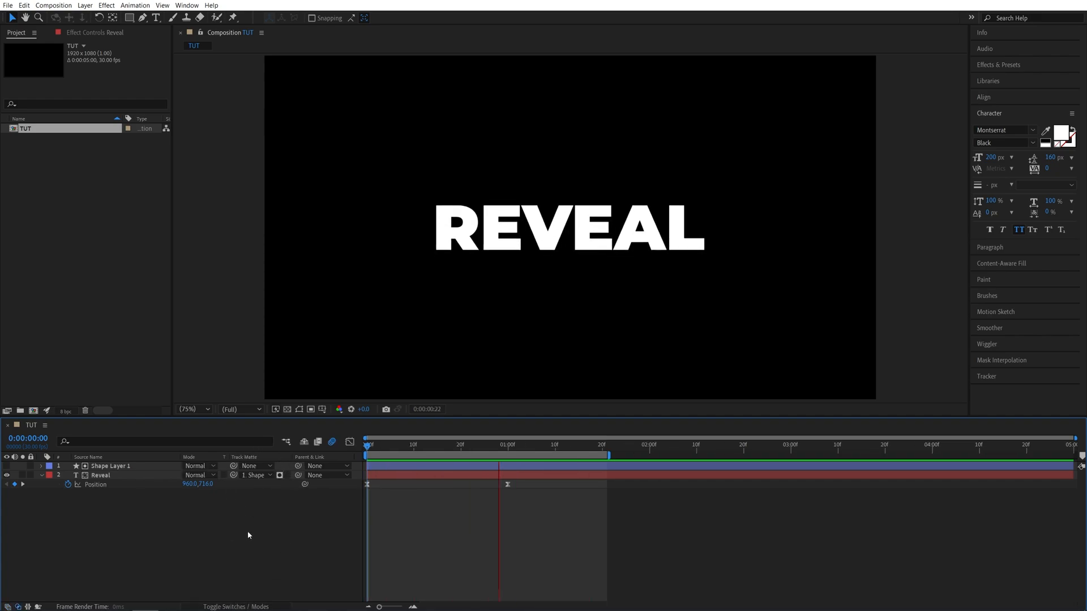
{"action": "left_click", "coordinate": [539, 443]}
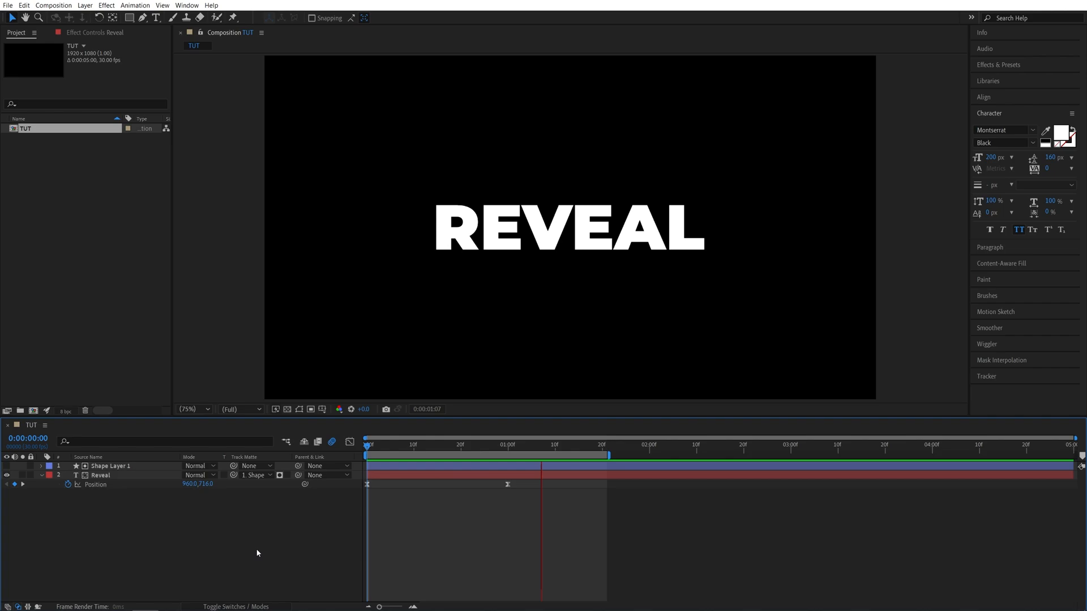